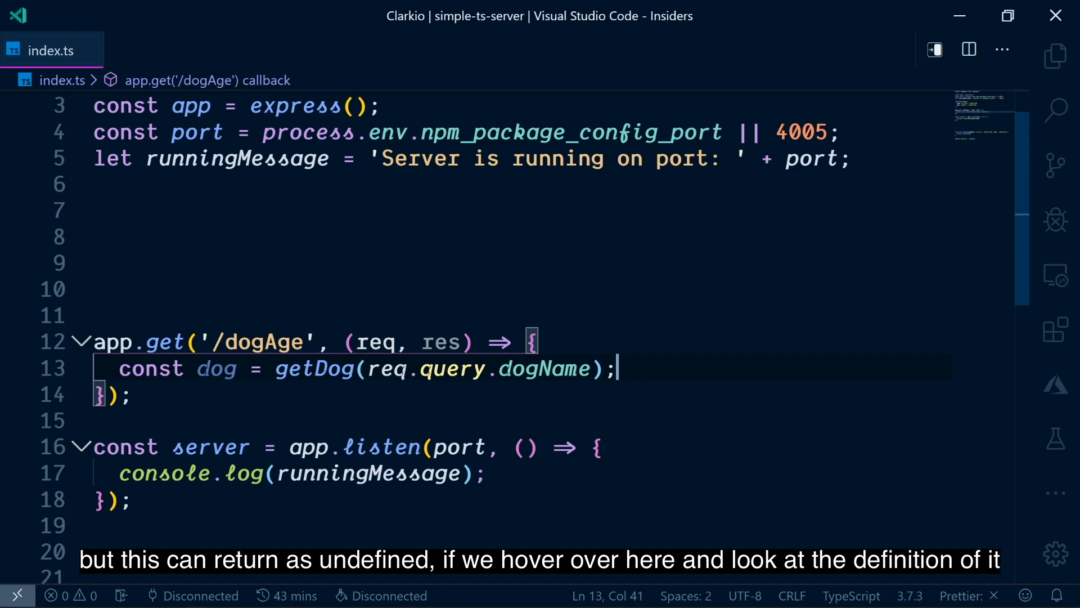
{"action": "mouse_move", "coordinate": [313, 369]}
{"action": "type", "text": "res.send(`"}
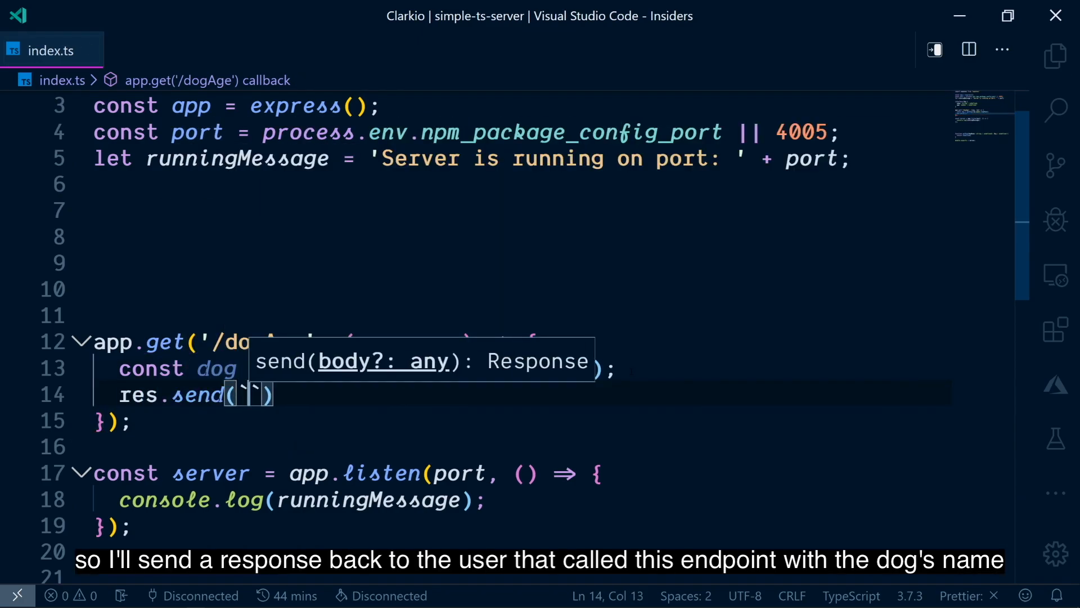
Step: Write res.send with the template `The dog's name is ${dog.` and pick the name via IntelliSense
{"action": "type", "text": "The dog's name is"}
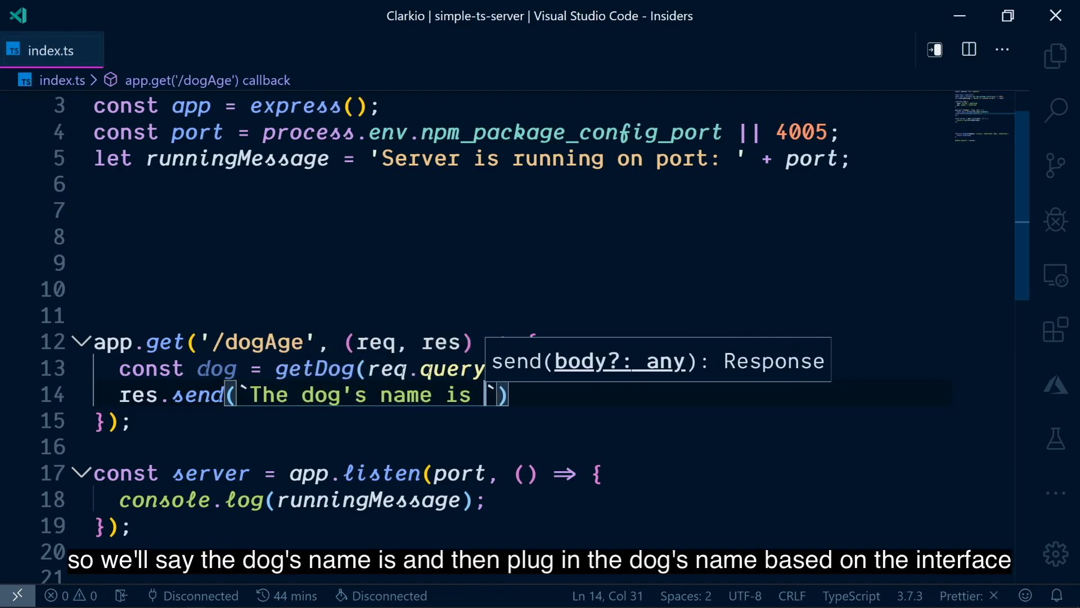
{"action": "type", "text": "${dog"}
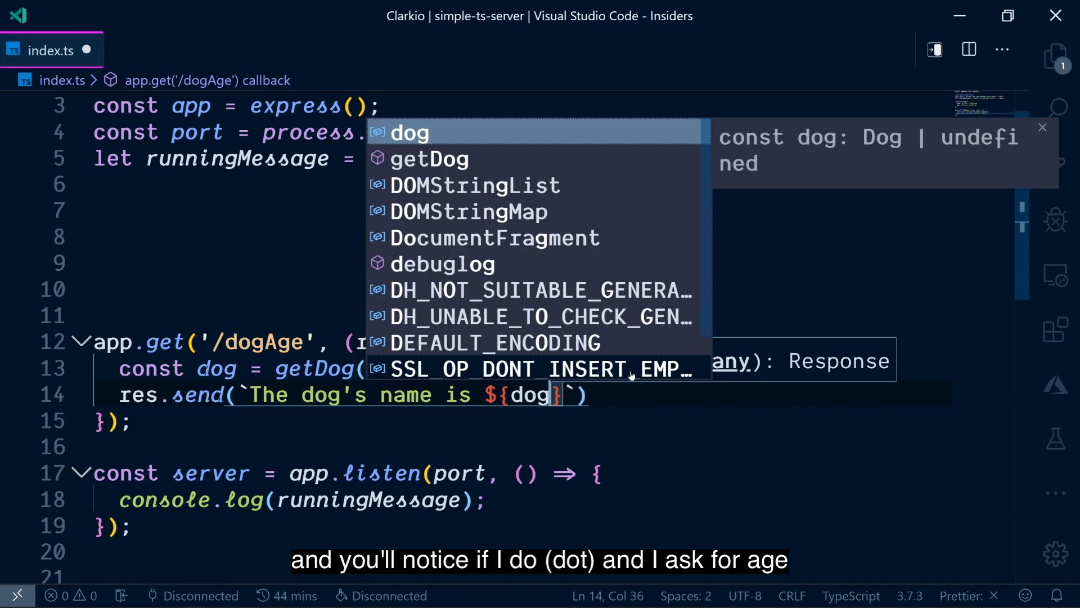
{"action": "type", "text": "."}
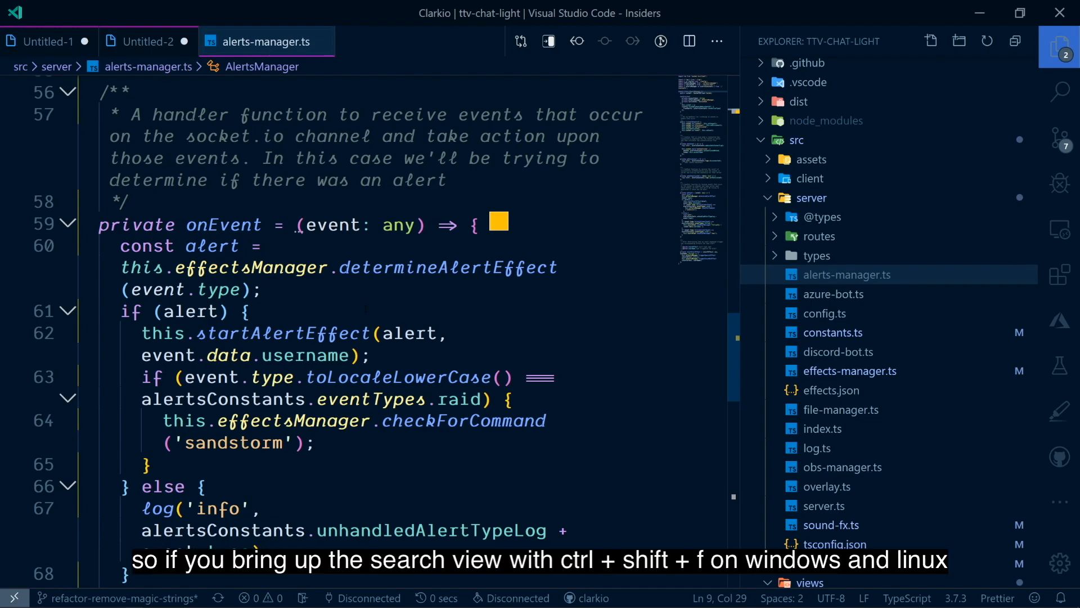
Step: Search src/server for 'imp' in the project-wide Search view, results showing while typing
{"action": "key", "text": "ctrl+shift+f"}
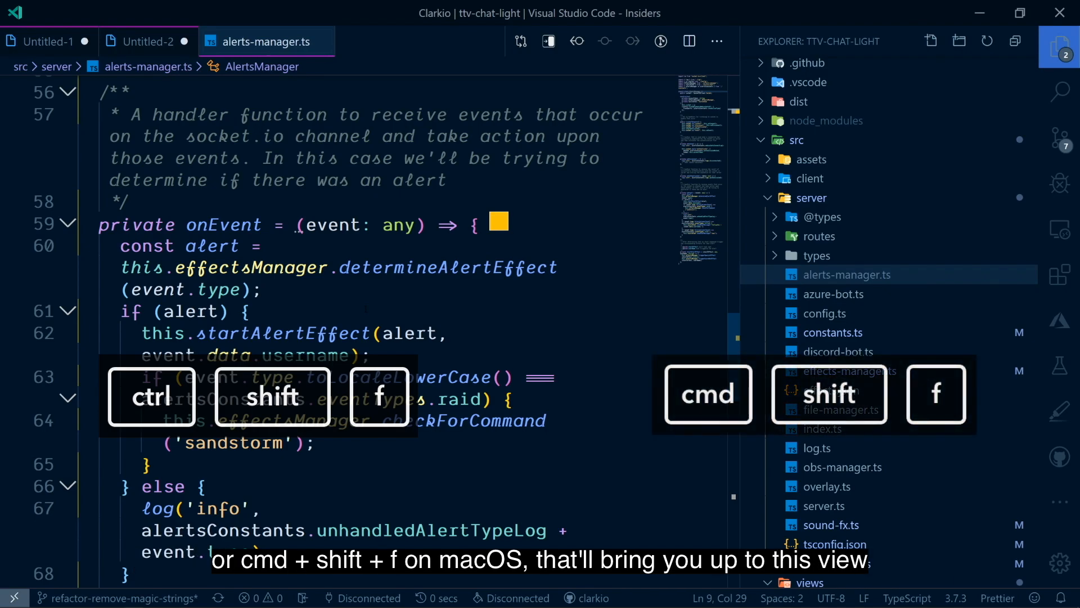
{"action": "key", "text": "ctrl+shift+f"}
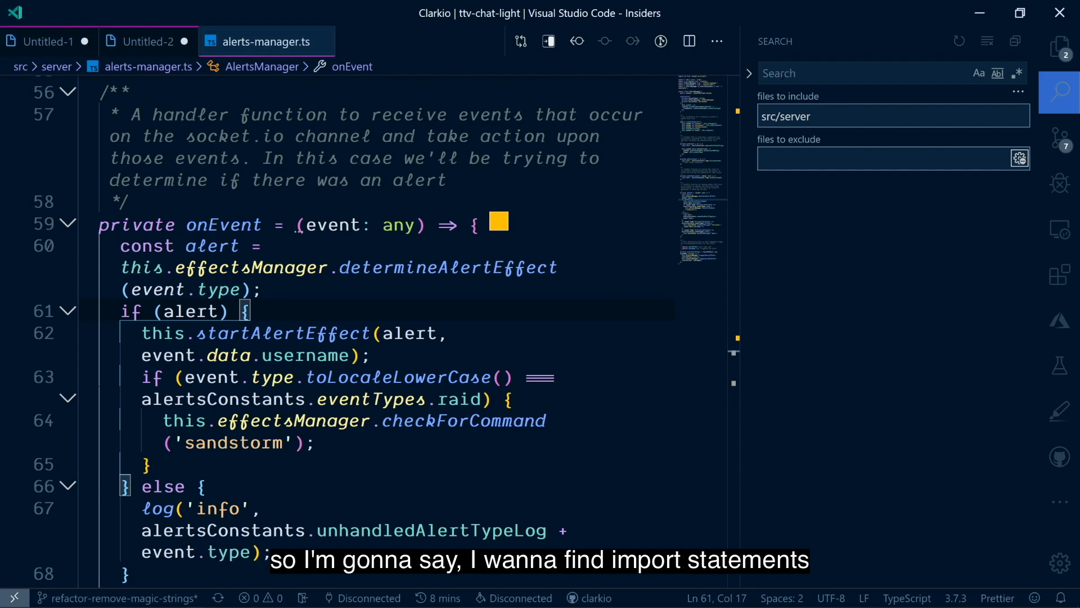
{"action": "type", "text": "imp"}
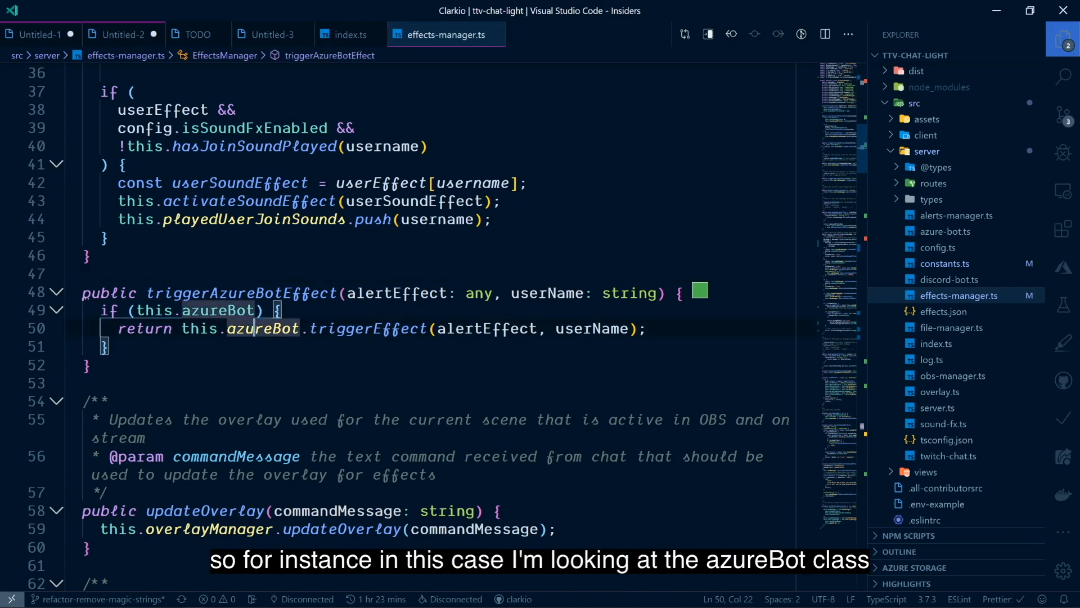
{"action": "mouse_move", "coordinate": [369, 328]}
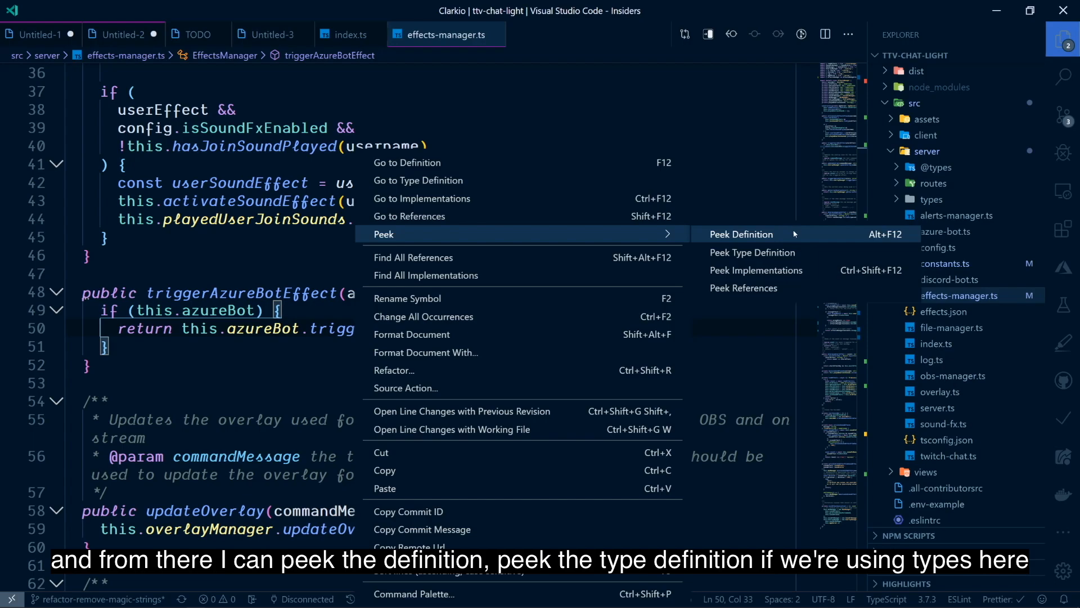
{"action": "mouse_move", "coordinate": [753, 252]}
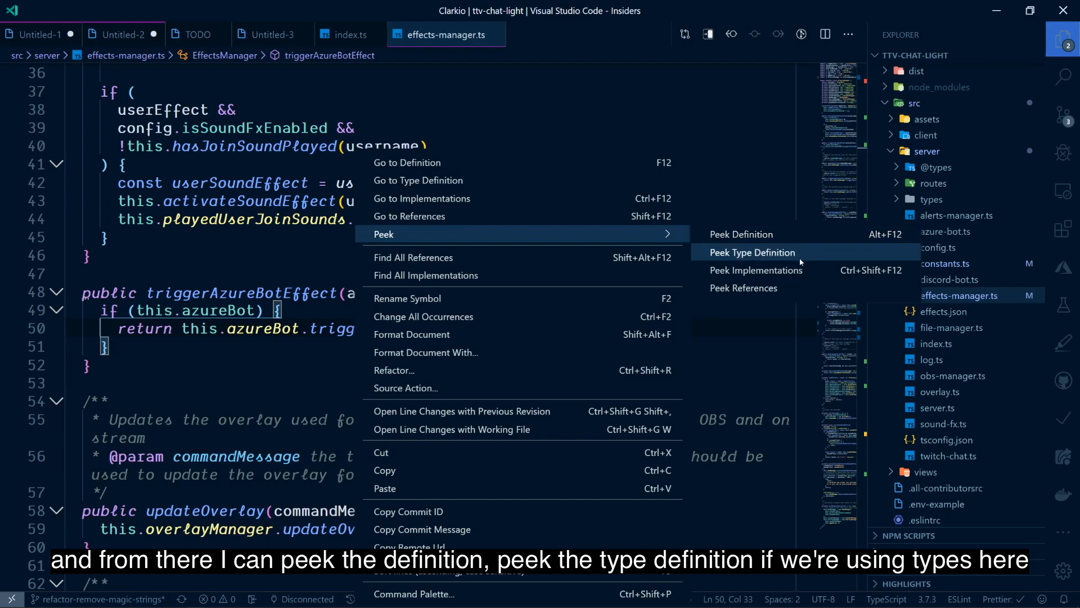
{"action": "mouse_move", "coordinate": [757, 269]}
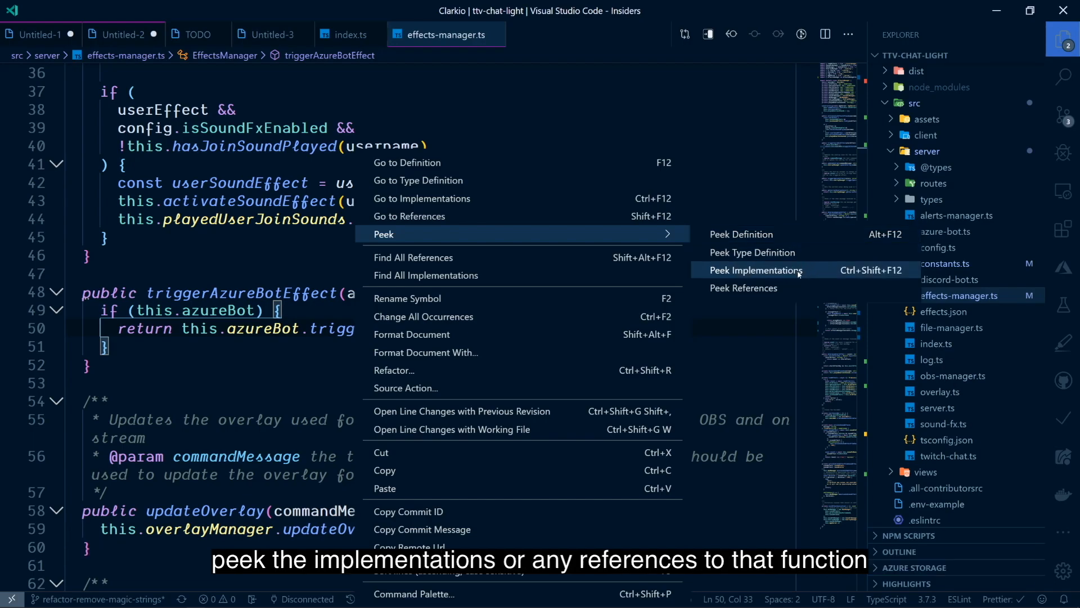
{"action": "mouse_move", "coordinate": [744, 287]}
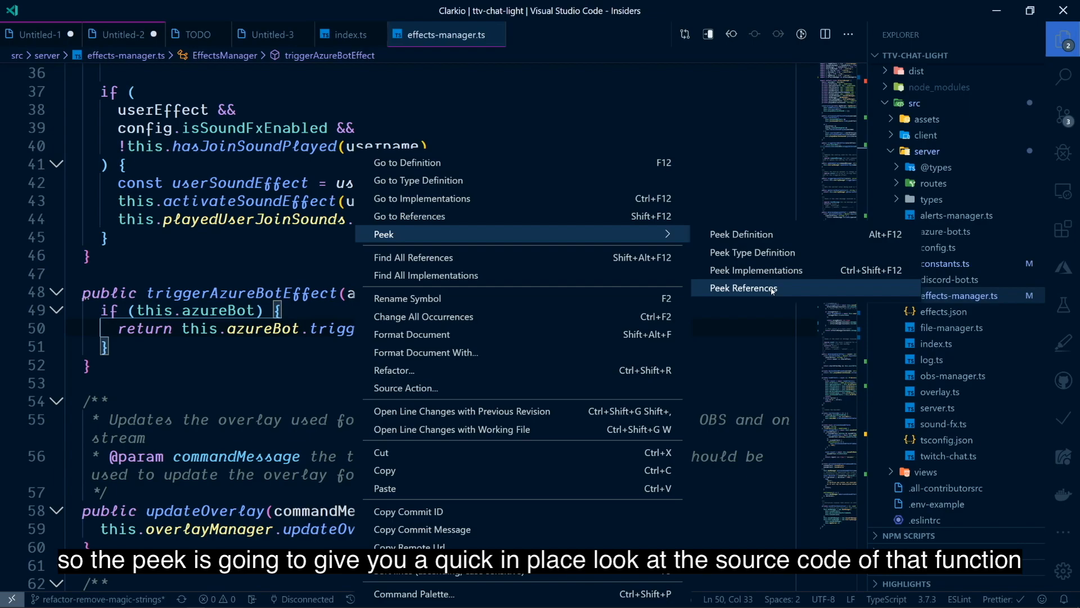
{"action": "mouse_move", "coordinate": [753, 290]}
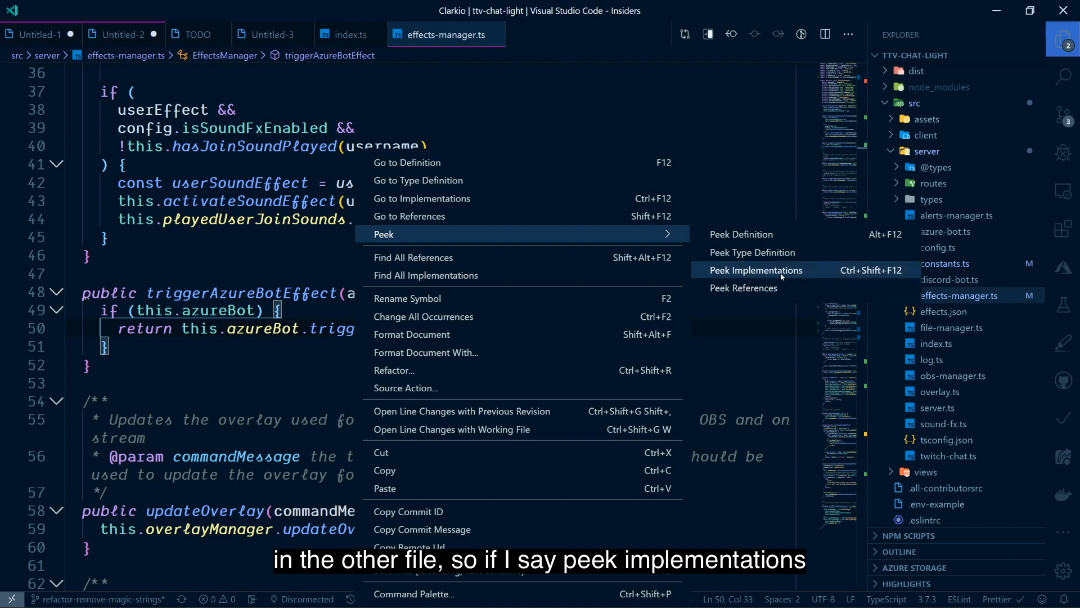
Step: Peek the implementations of azureBot's triggerEffect inline from the context menu
{"action": "left_click", "coordinate": [758, 269]}
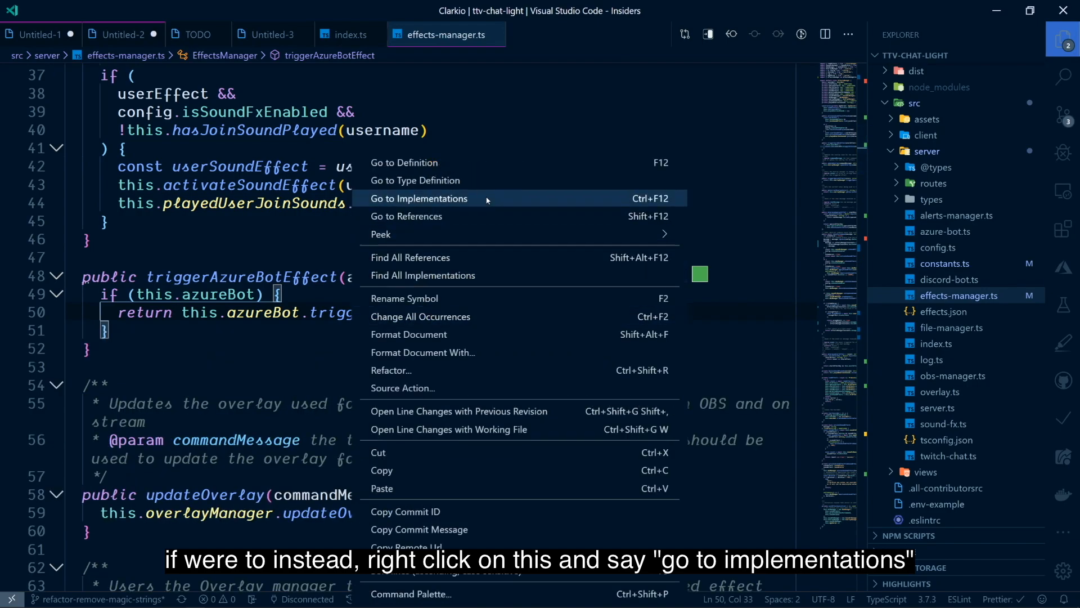
{"action": "mouse_move", "coordinate": [489, 203]}
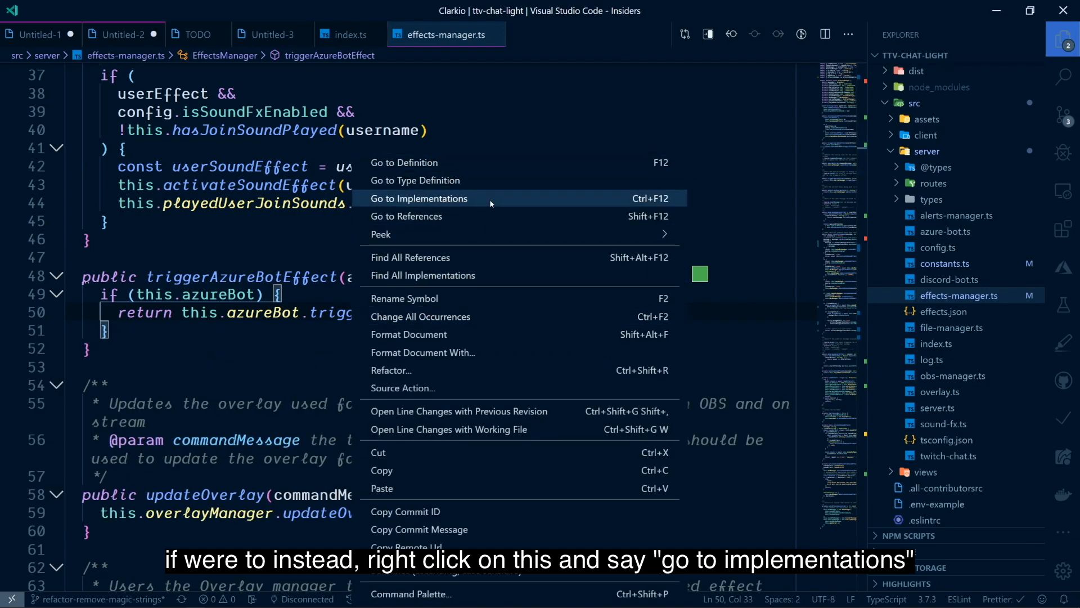
Step: Jump to the triggerEffect implementation in azure-bot.ts and look through it
{"action": "left_click", "coordinate": [418, 198]}
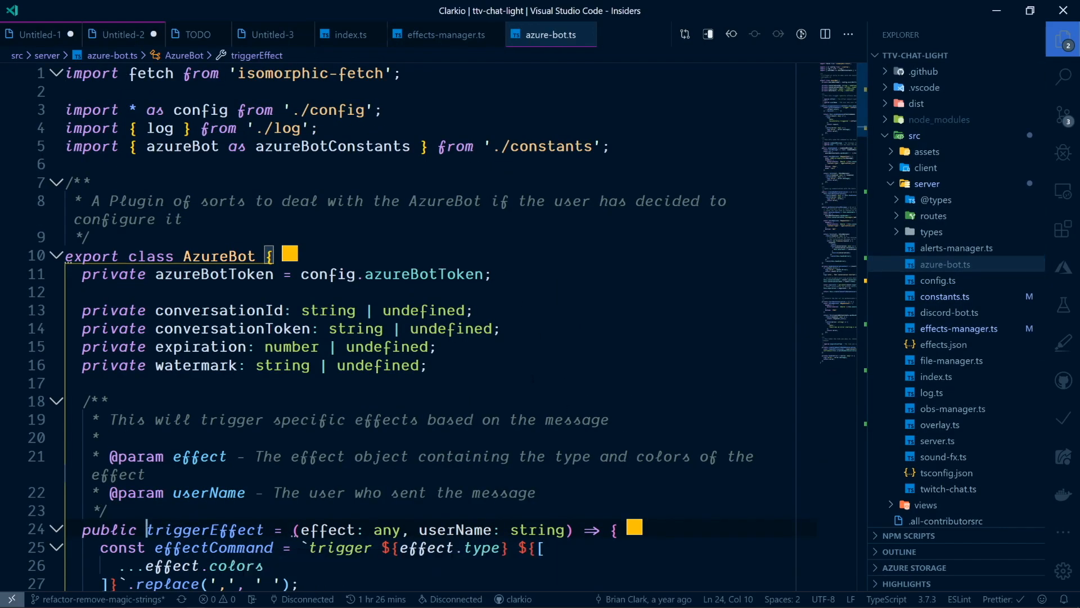
{"action": "scroll", "scroll_direction": "down", "scroll_amount": 3}
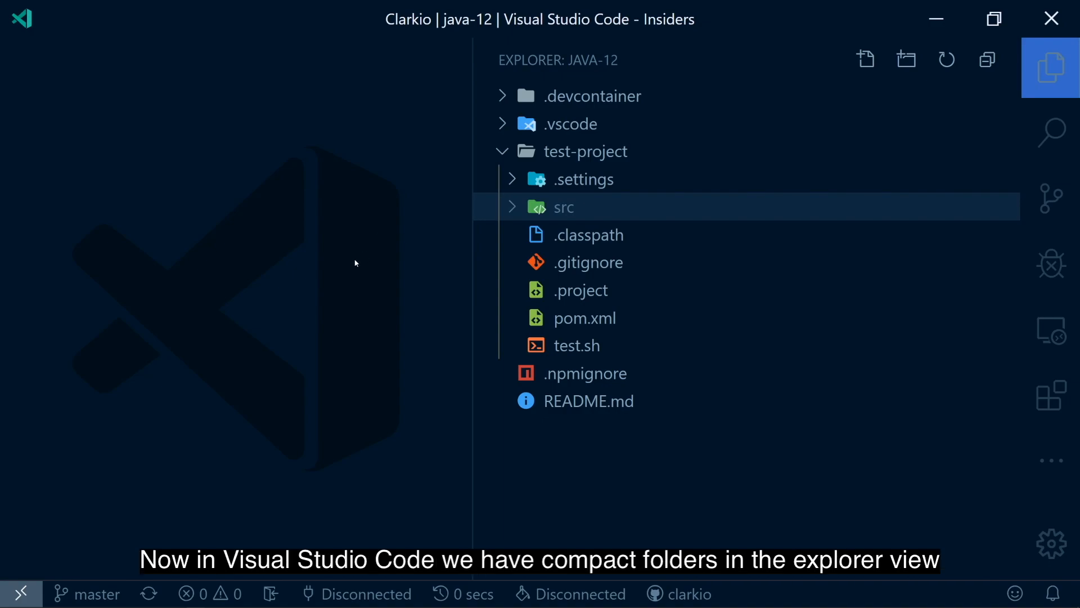
{"action": "mouse_move", "coordinate": [378, 244]}
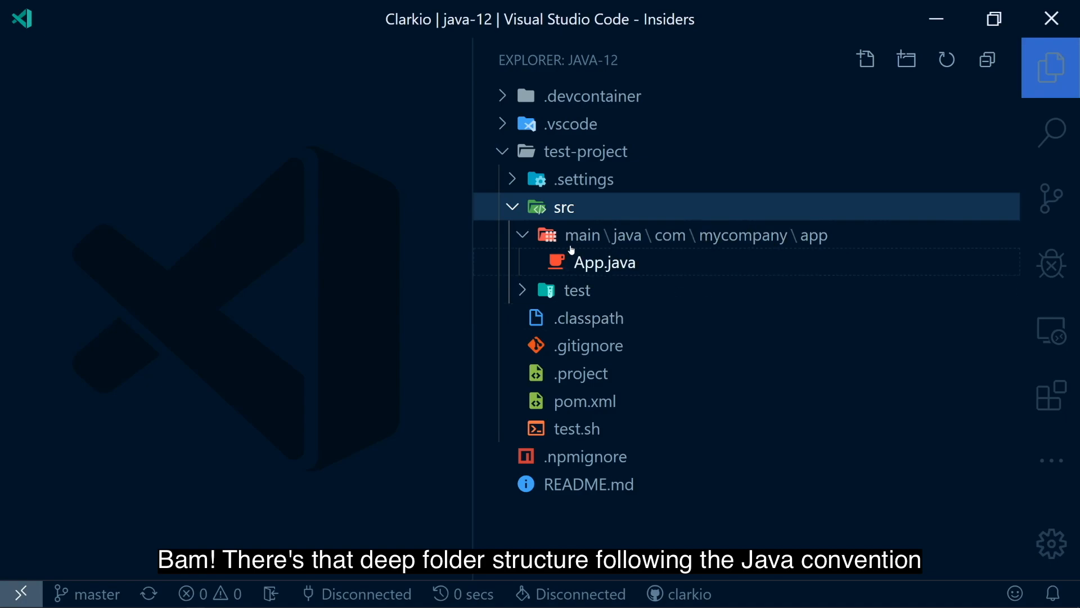
{"action": "mouse_move", "coordinate": [792, 257]}
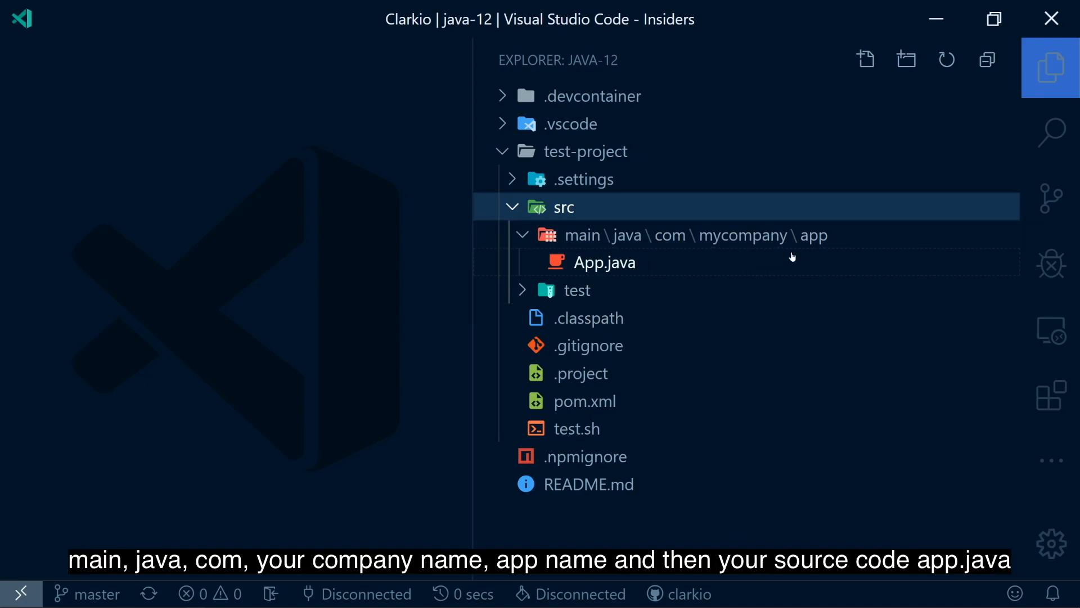
{"action": "mouse_move", "coordinate": [606, 263]}
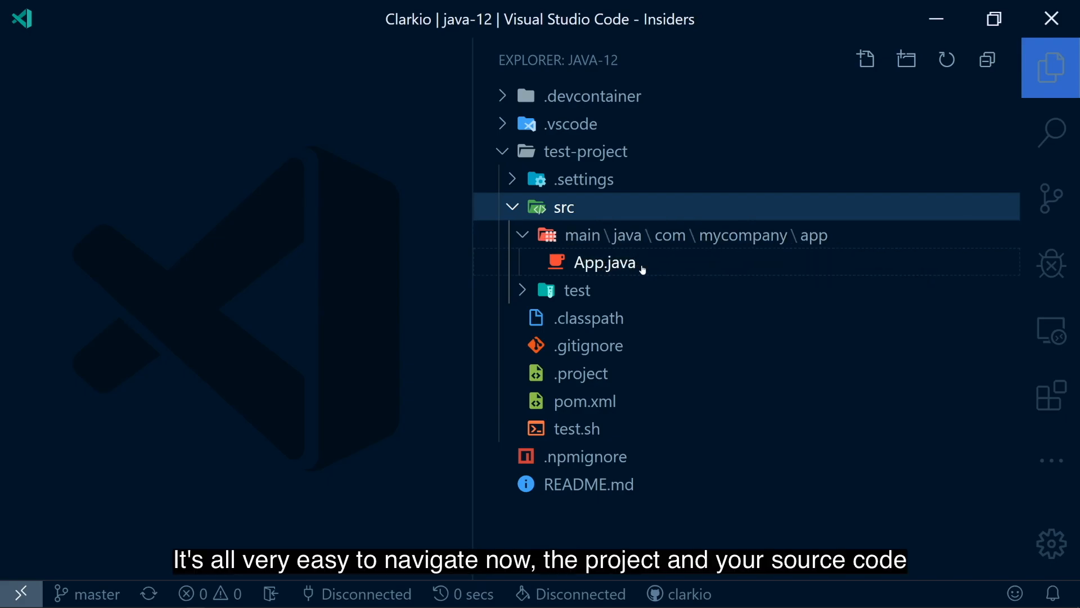
{"action": "mouse_move", "coordinate": [604, 263]}
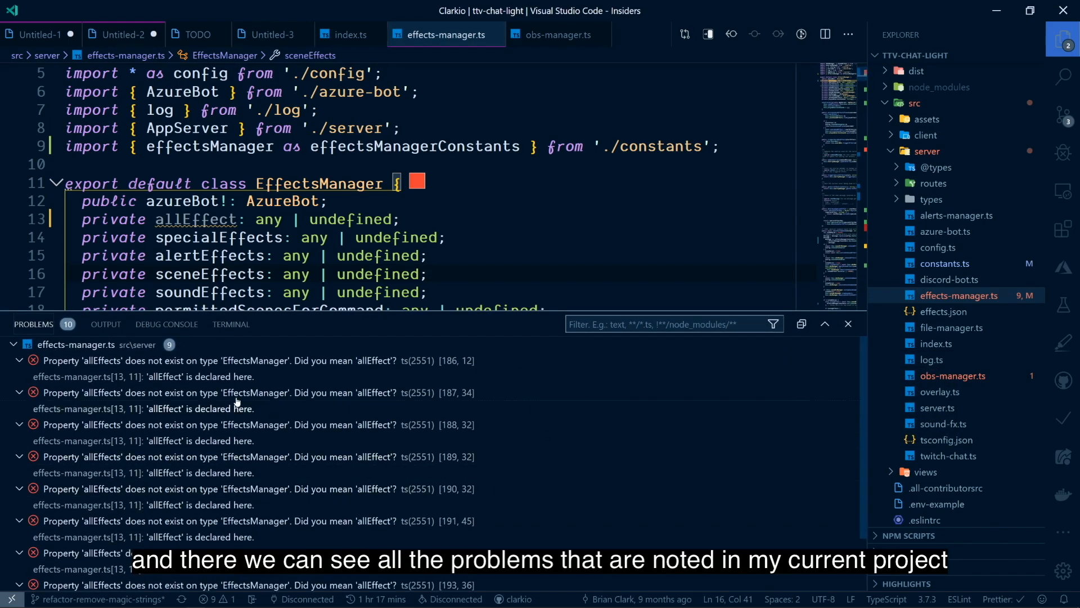
Step: Show the Problems panel's More Filters menu for errors, warnings, infos and active file
{"action": "scroll", "scroll_direction": "down", "scroll_amount": 3}
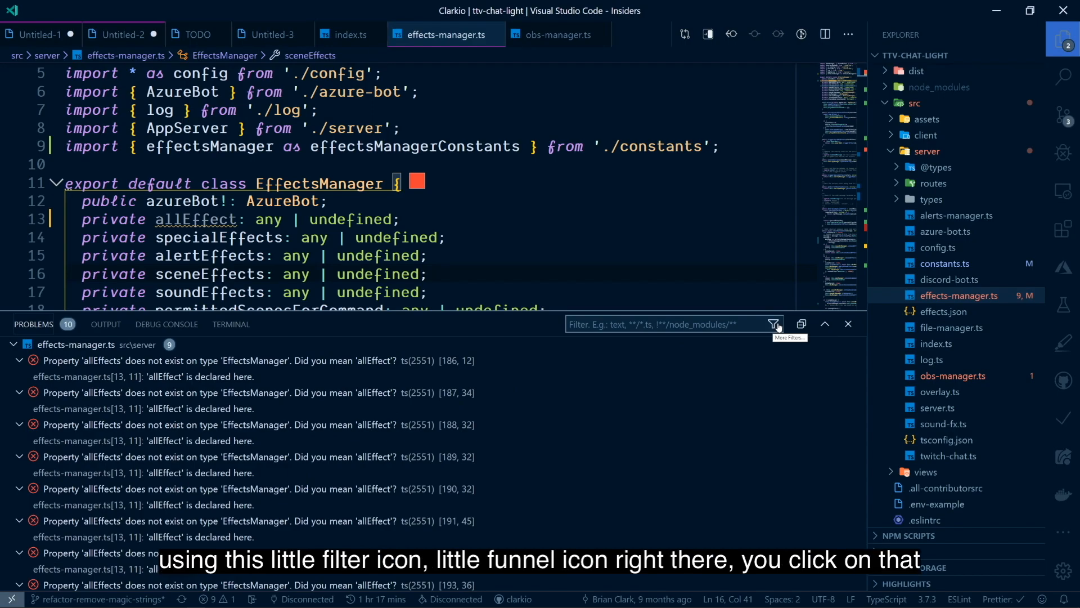
{"action": "mouse_move", "coordinate": [774, 327]}
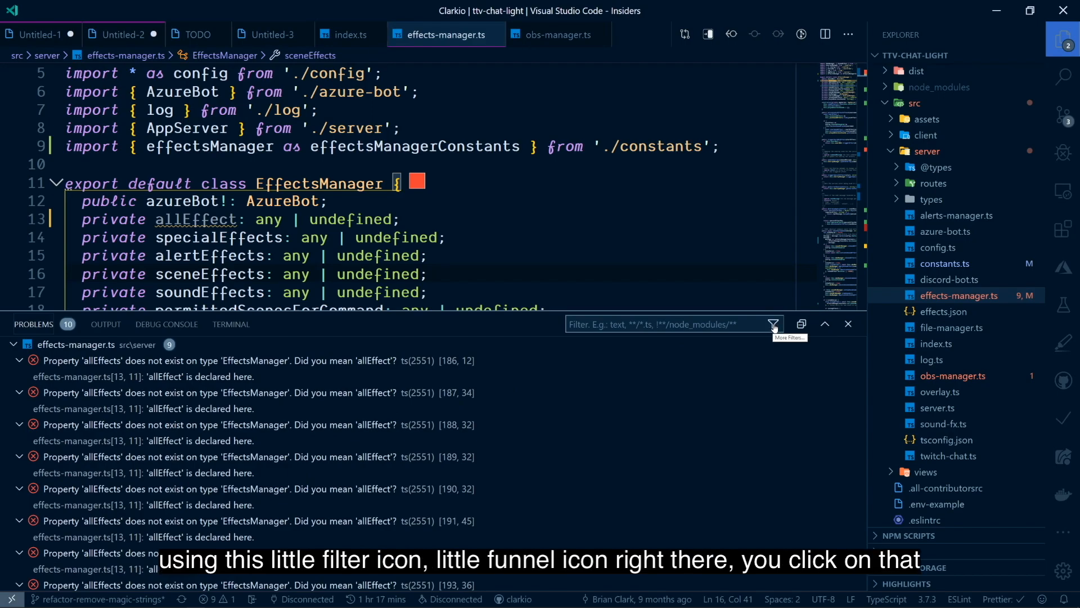
{"action": "left_click", "coordinate": [772, 324]}
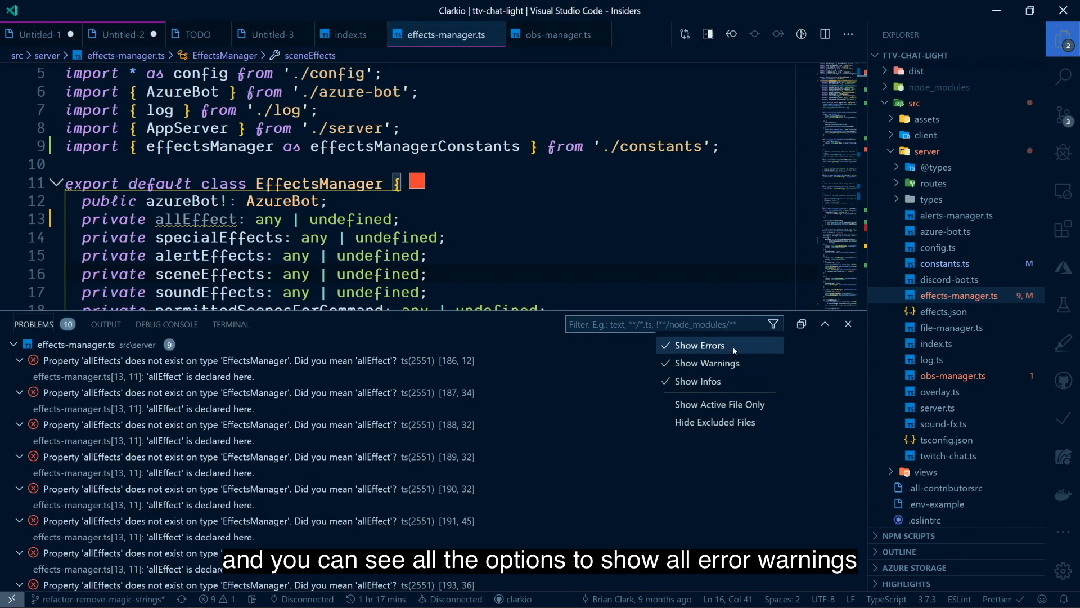
{"action": "mouse_move", "coordinate": [698, 382]}
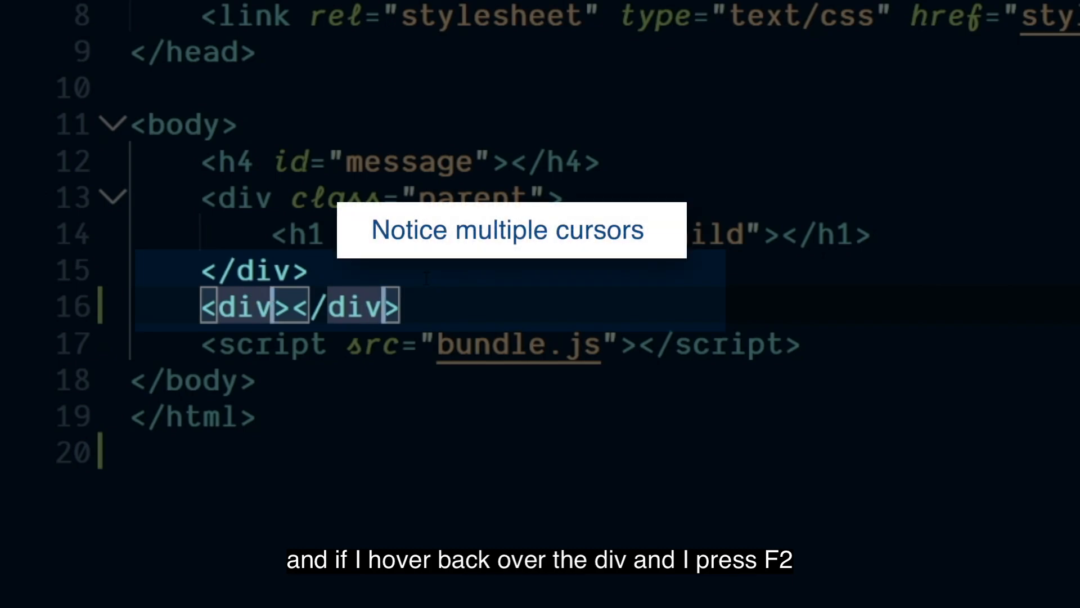
Step: Rename the div tag pair to span with F2
{"action": "key", "text": "f2"}
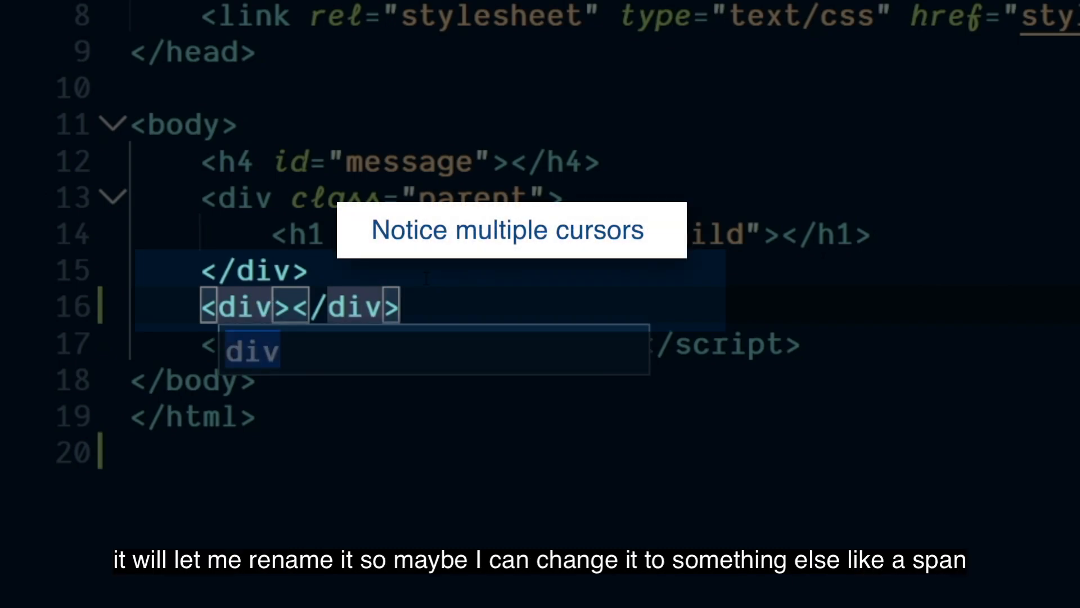
{"action": "type", "text": "span"}
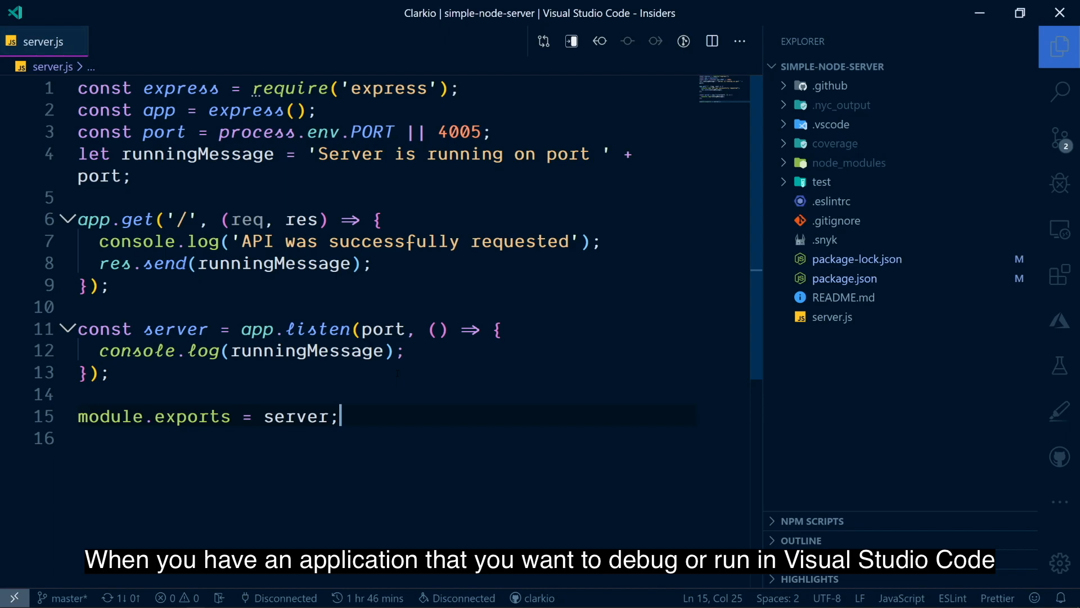
{"action": "mouse_move", "coordinate": [1059, 185]}
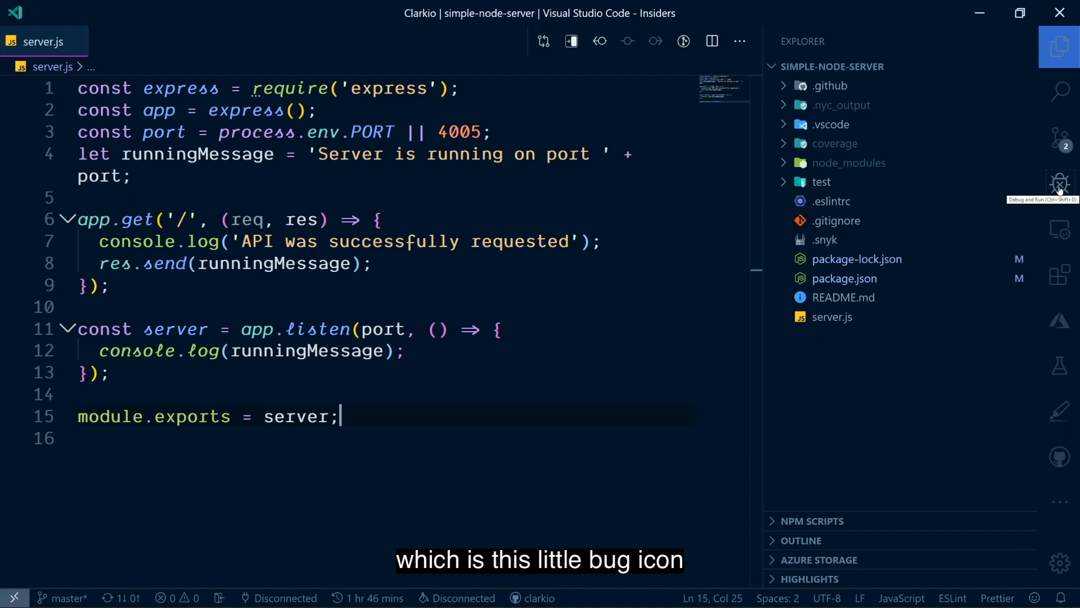
Step: Start server.js under the debugger from the Debug and Run view
{"action": "left_click", "coordinate": [1060, 183]}
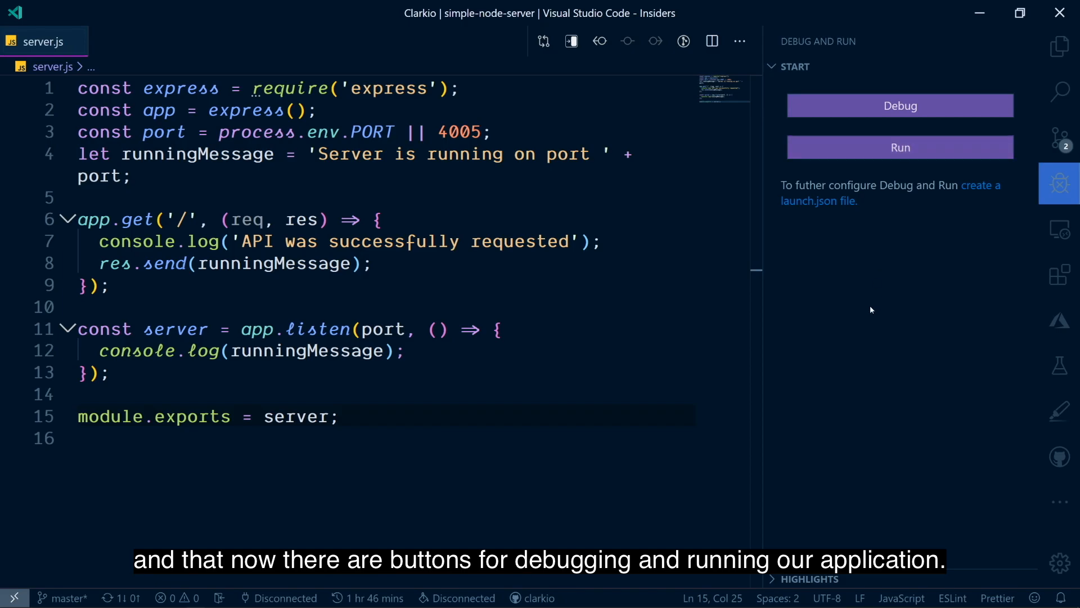
{"action": "left_click", "coordinate": [900, 106]}
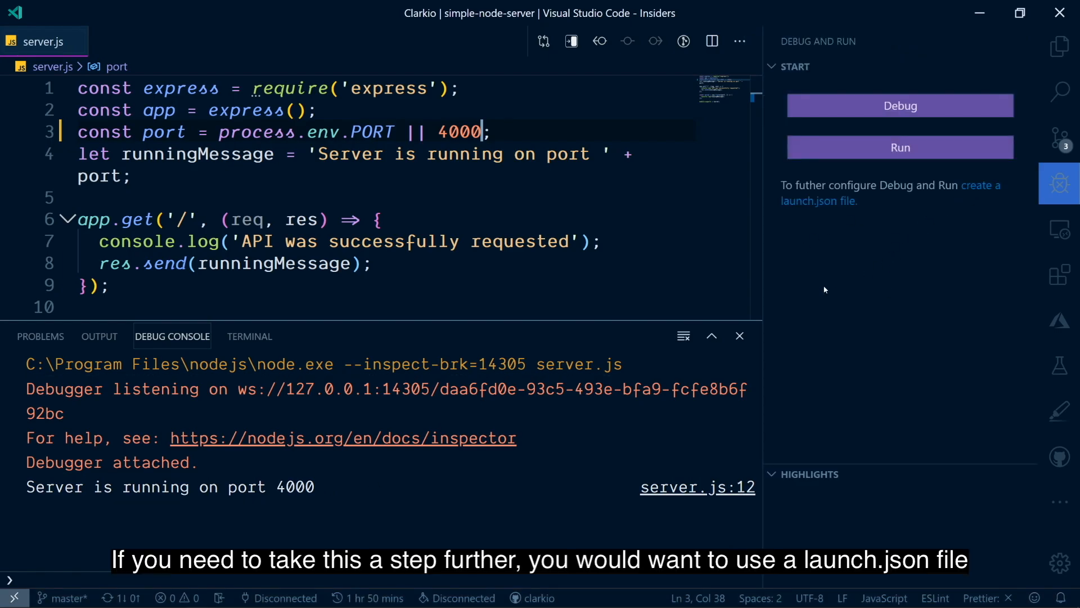
{"action": "mouse_move", "coordinate": [820, 207]}
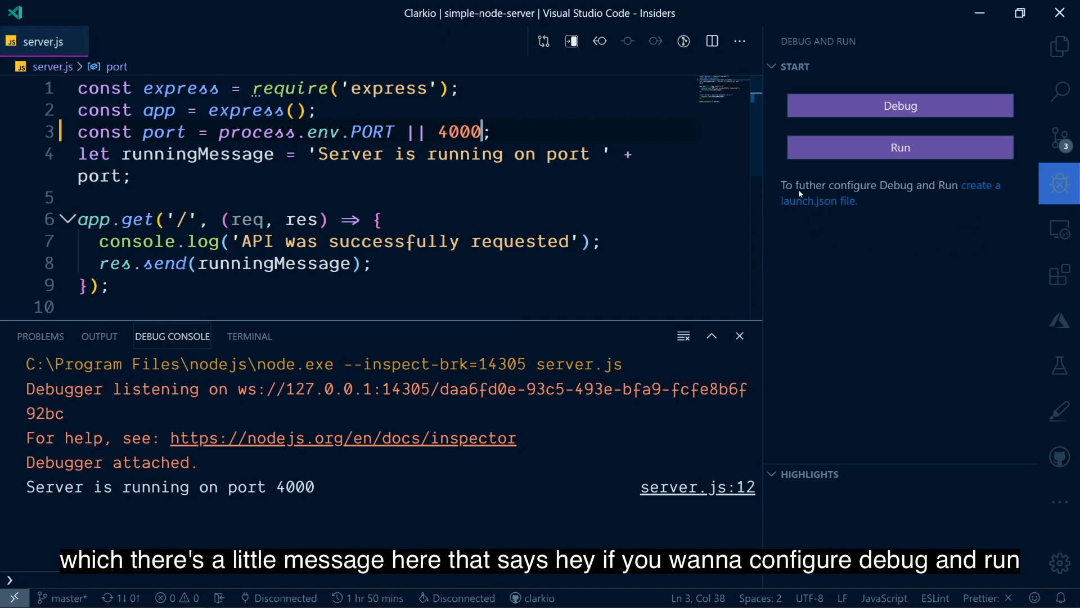
{"action": "mouse_move", "coordinate": [988, 196]}
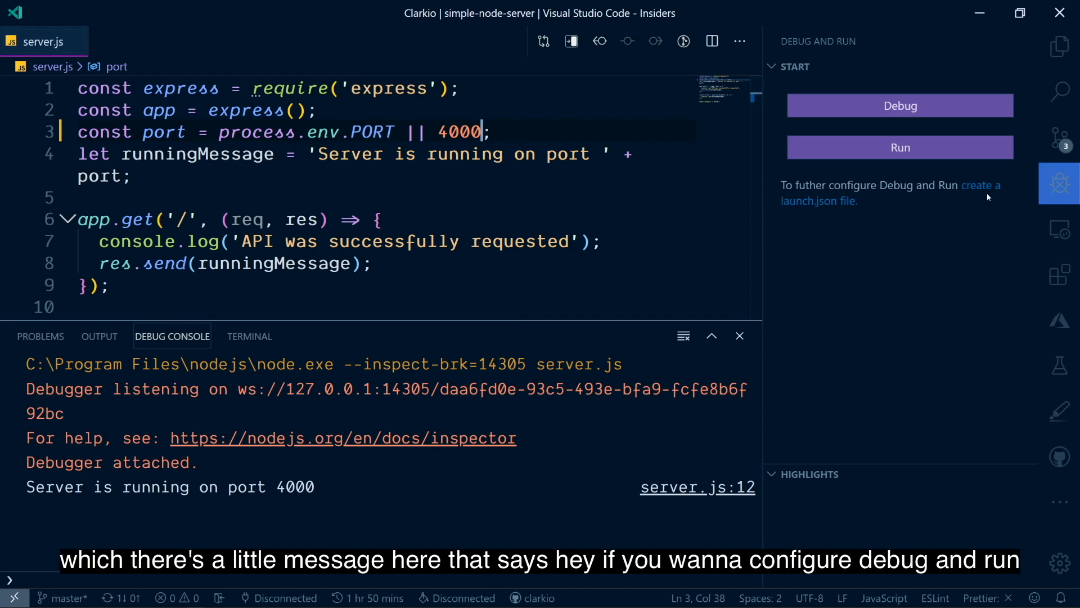
Step: Generate a Node.js launch.json with a Launch Program configuration for server.js
{"action": "left_click", "coordinate": [979, 184]}
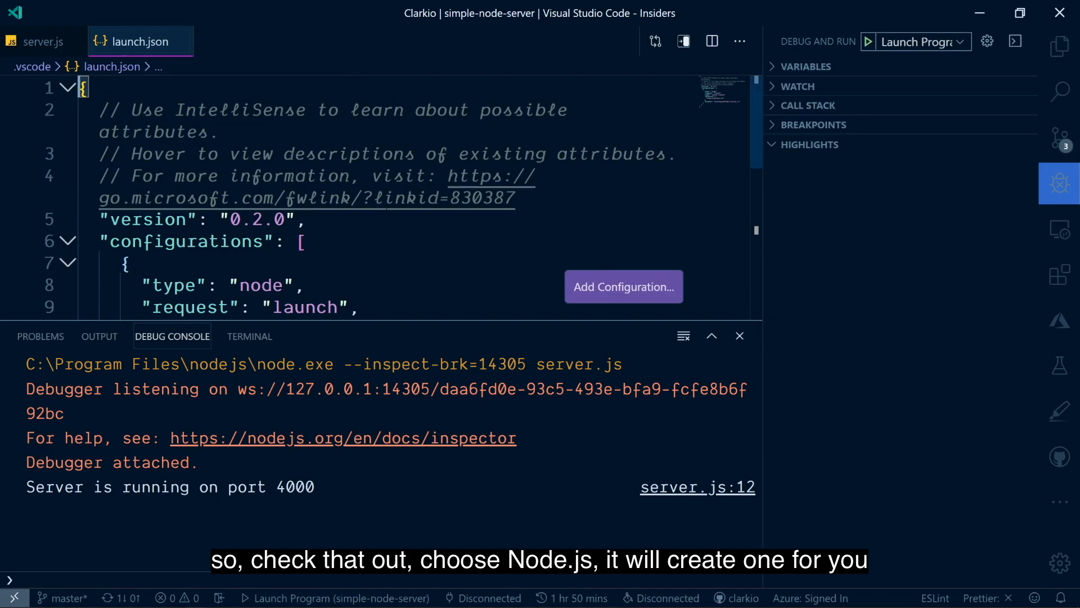
{"action": "scroll", "scroll_direction": "down", "scroll_amount": 3}
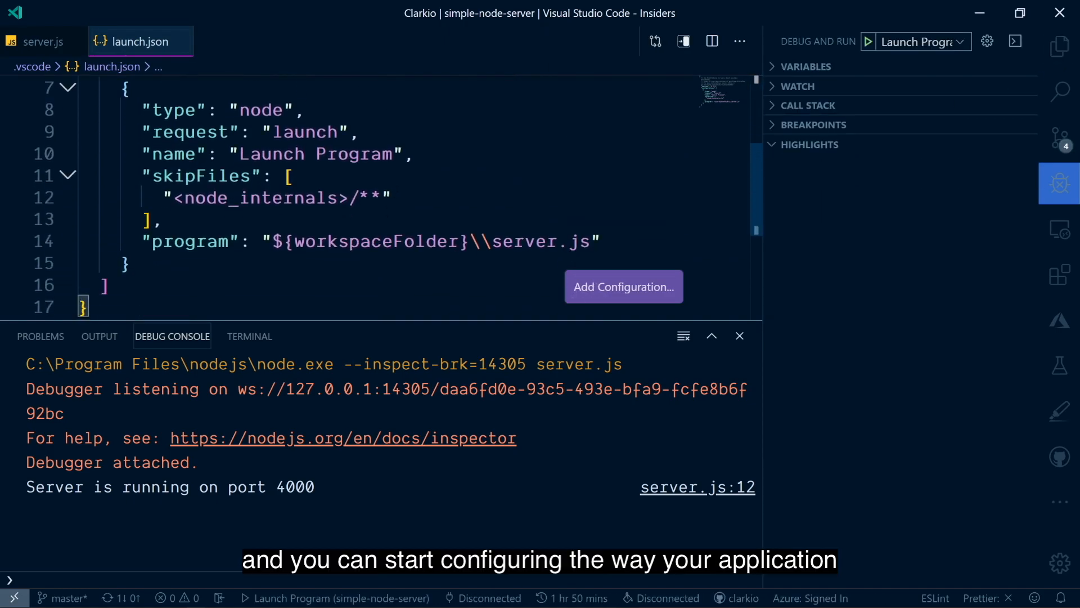